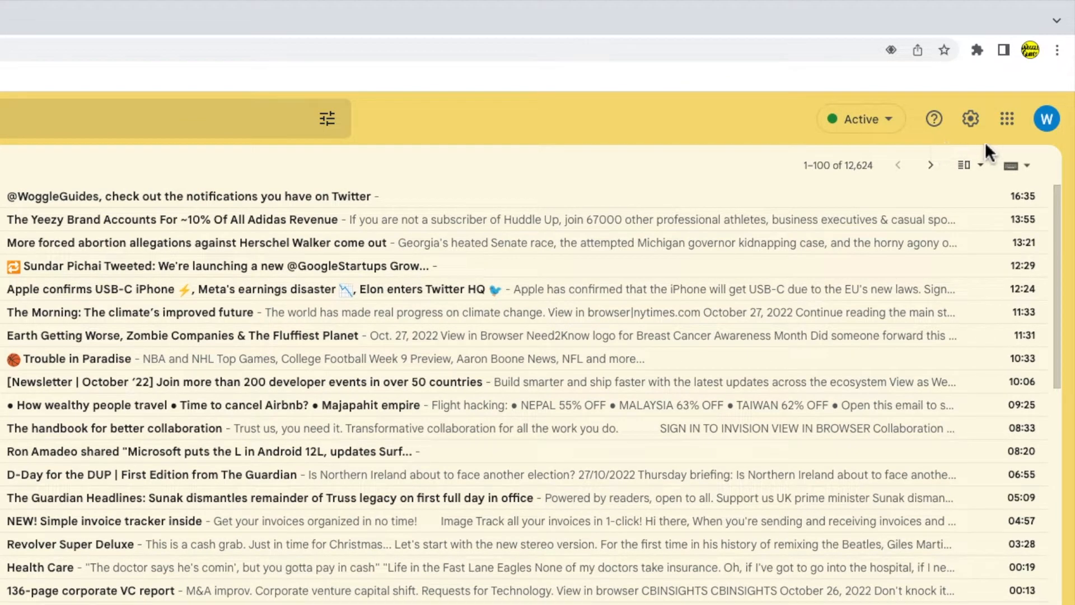
pyautogui.moveTo(1068, 136)
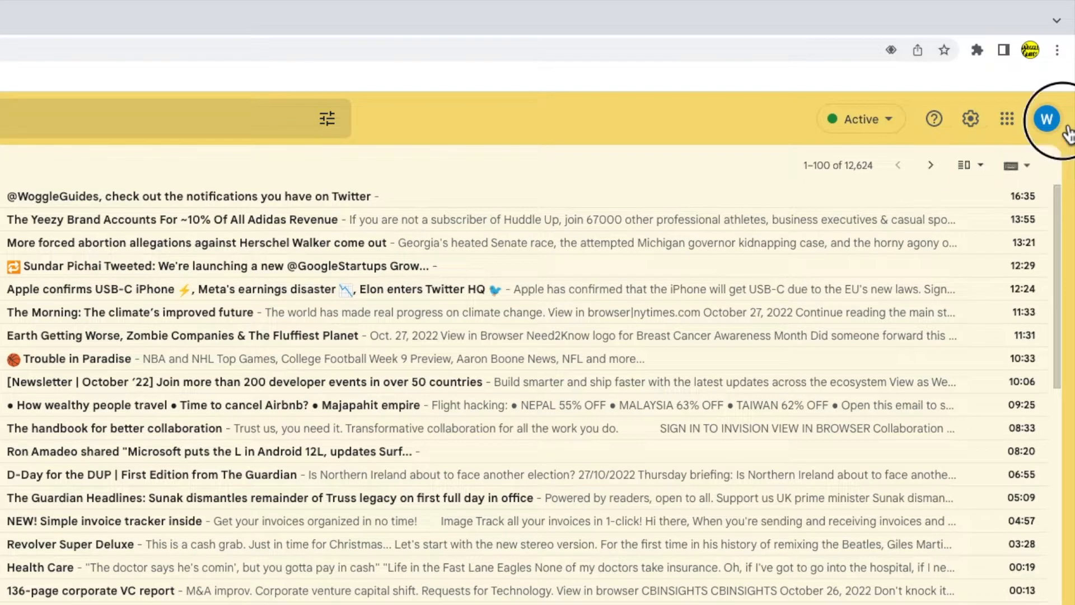
# Show the Woggle Guides account panel and begin changing its profile picture
pyautogui.click(1046, 119)
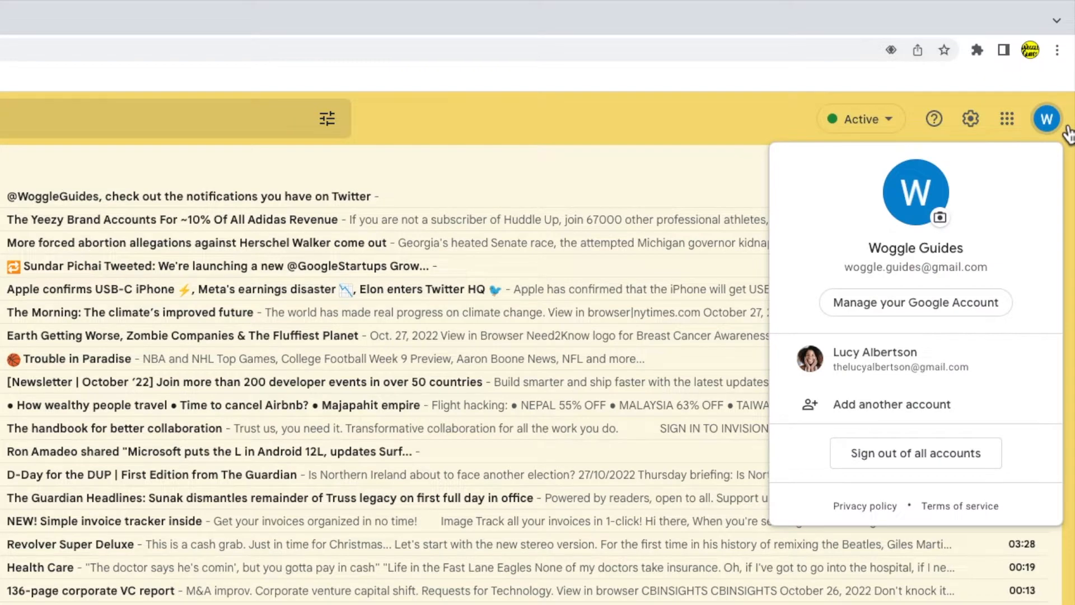
pyautogui.moveTo(1043, 307)
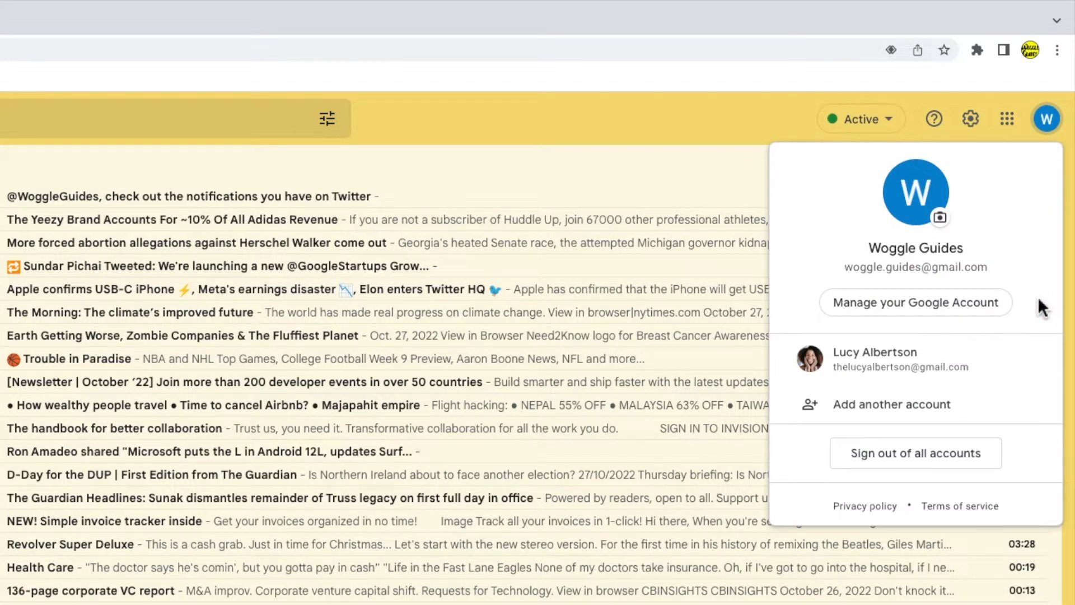
pyautogui.moveTo(1008, 227)
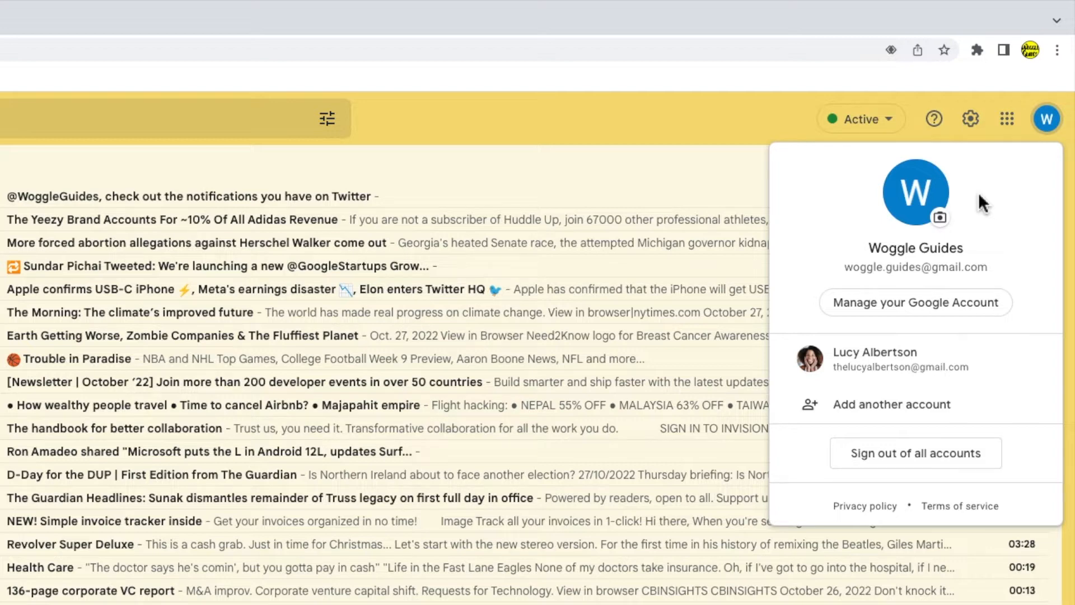
pyautogui.moveTo(941, 216)
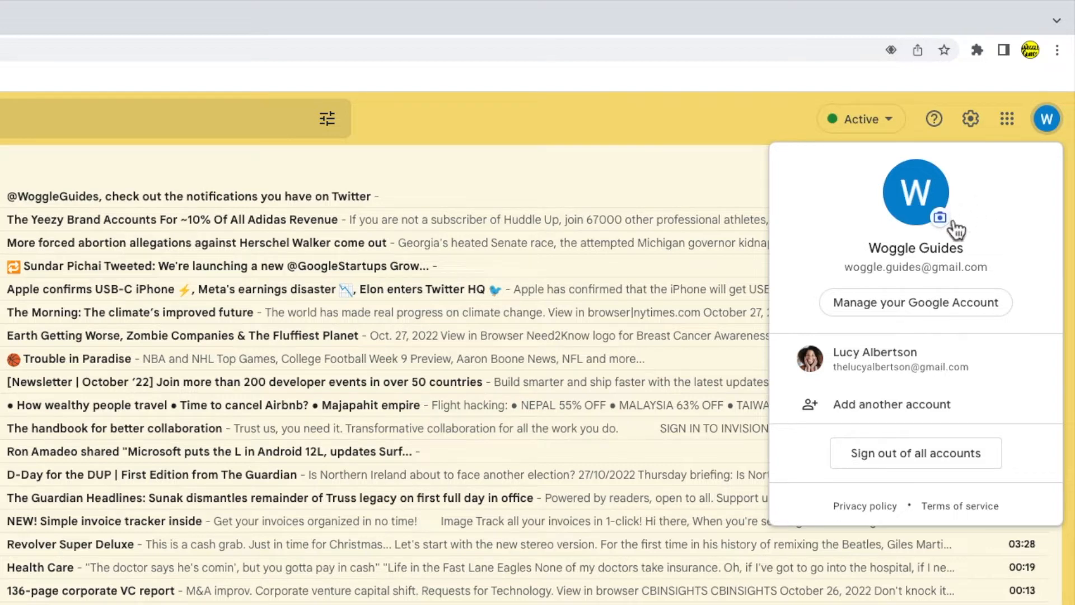
pyautogui.click(934, 213)
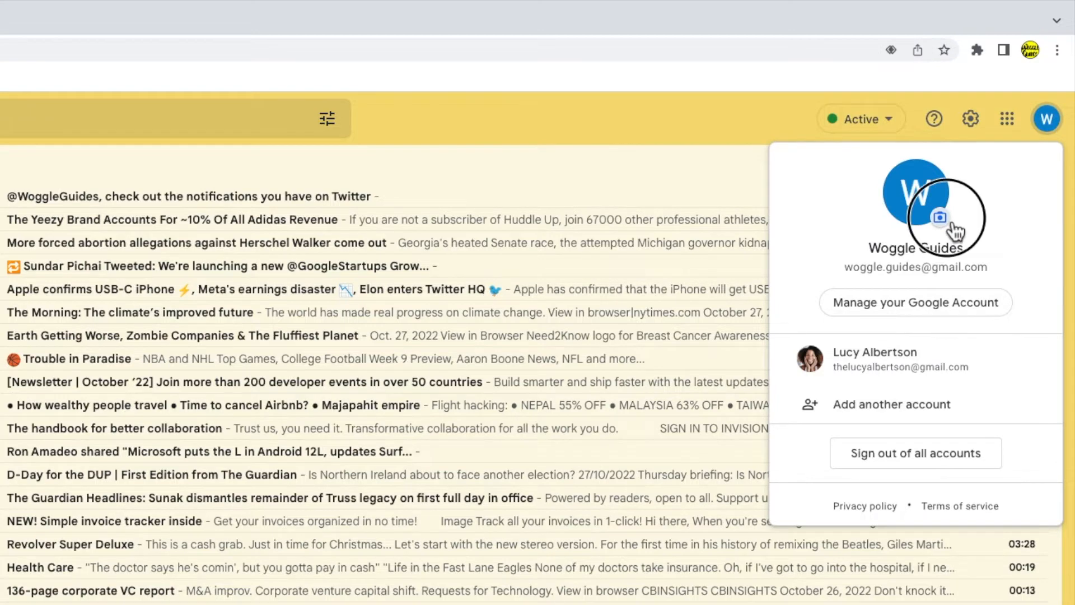
# Bring up the Profile picture window showing the current blue W picture
pyautogui.click(942, 203)
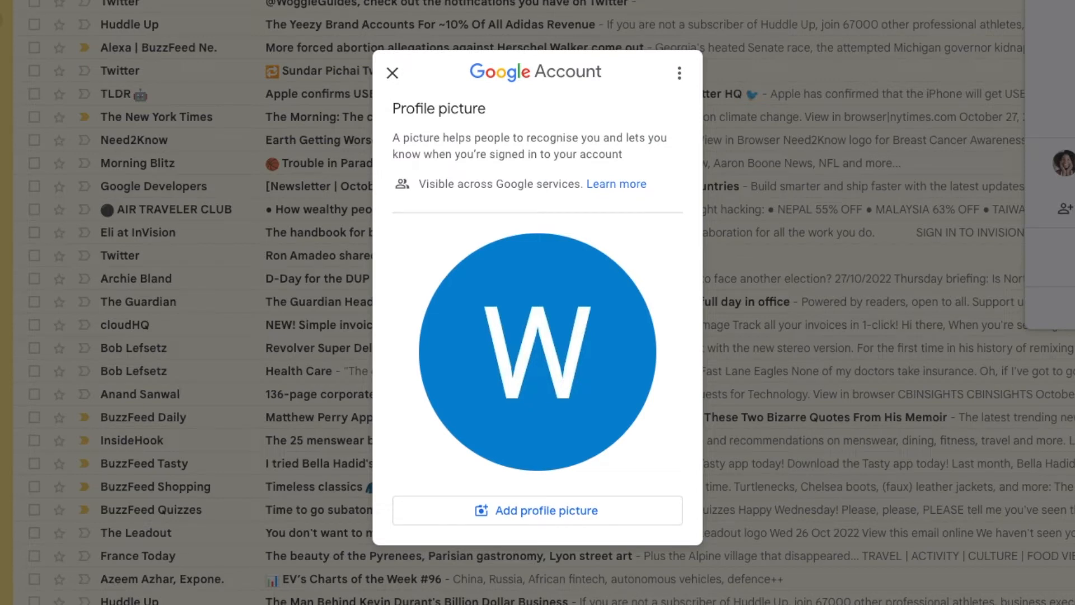
pyautogui.moveTo(671, 459)
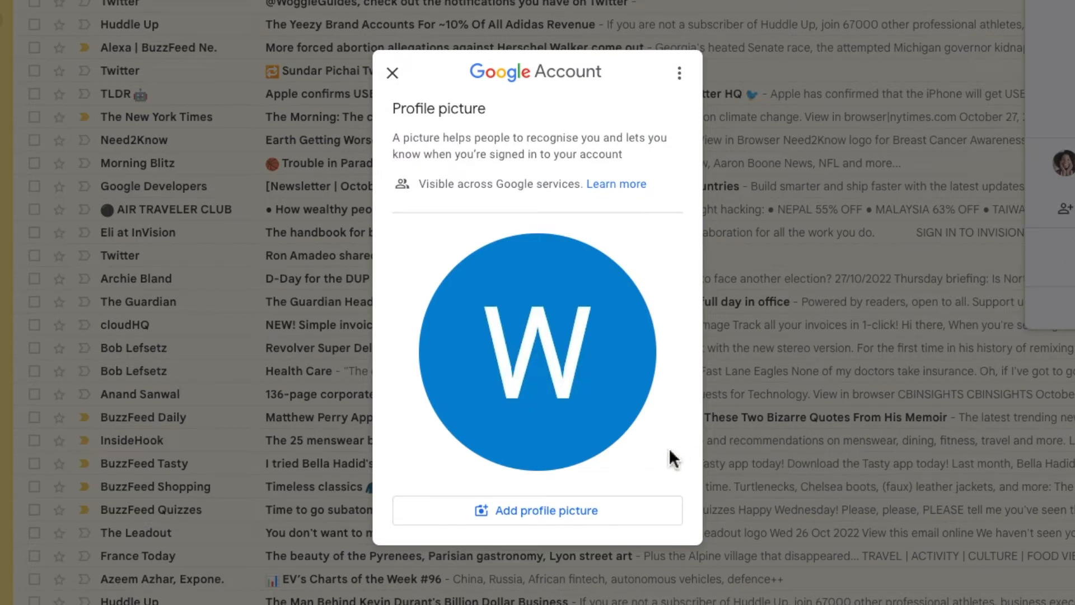
pyautogui.moveTo(657, 455)
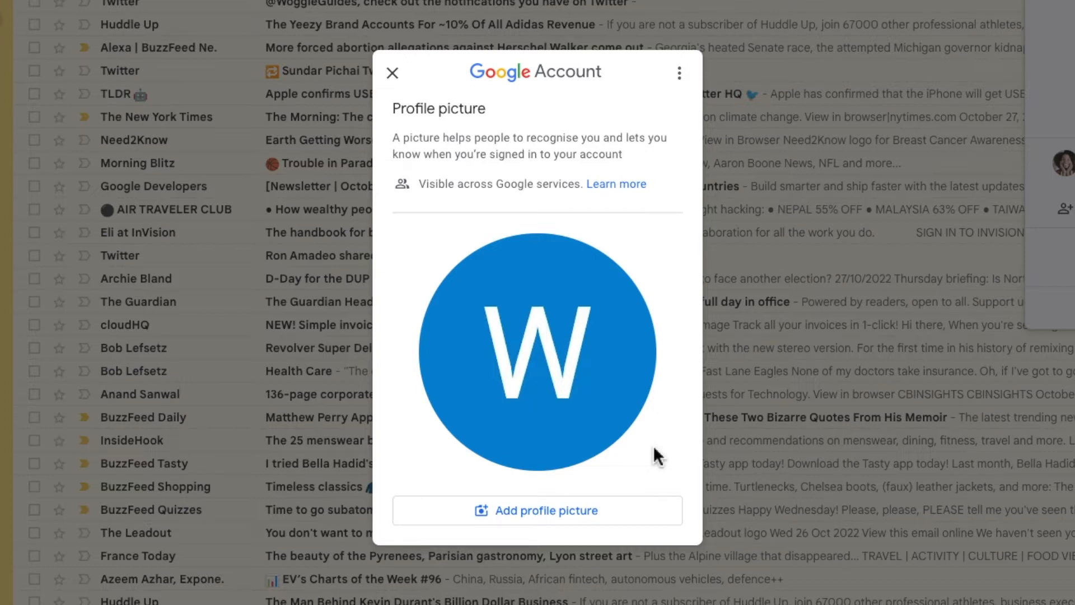
pyautogui.moveTo(665, 491)
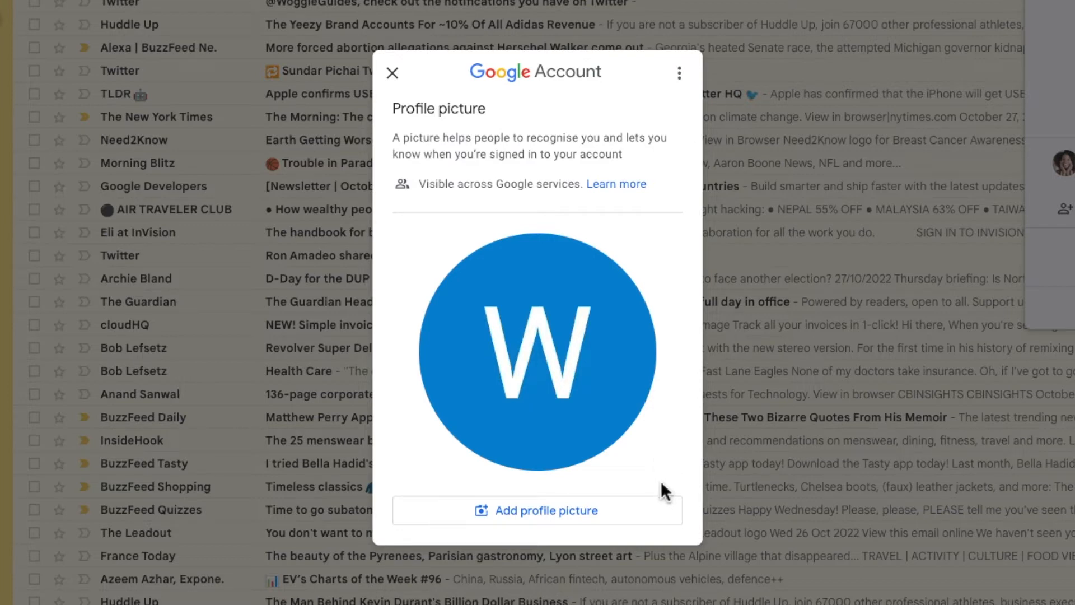
pyautogui.moveTo(665, 519)
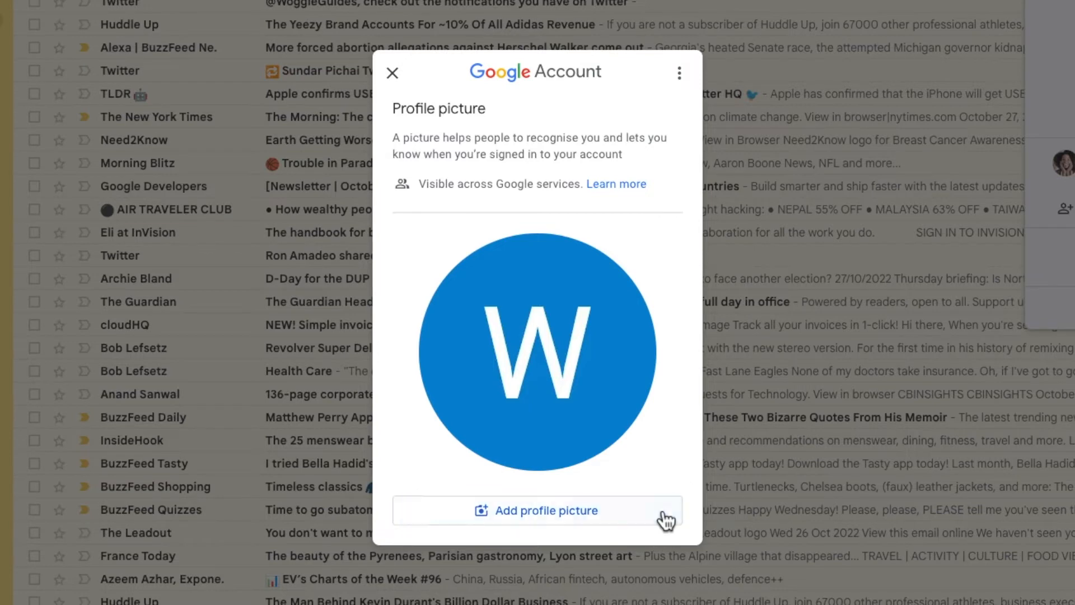
# Start adding a picture, search illustrations for 'Fishing', then return to the full collection
pyautogui.click(536, 510)
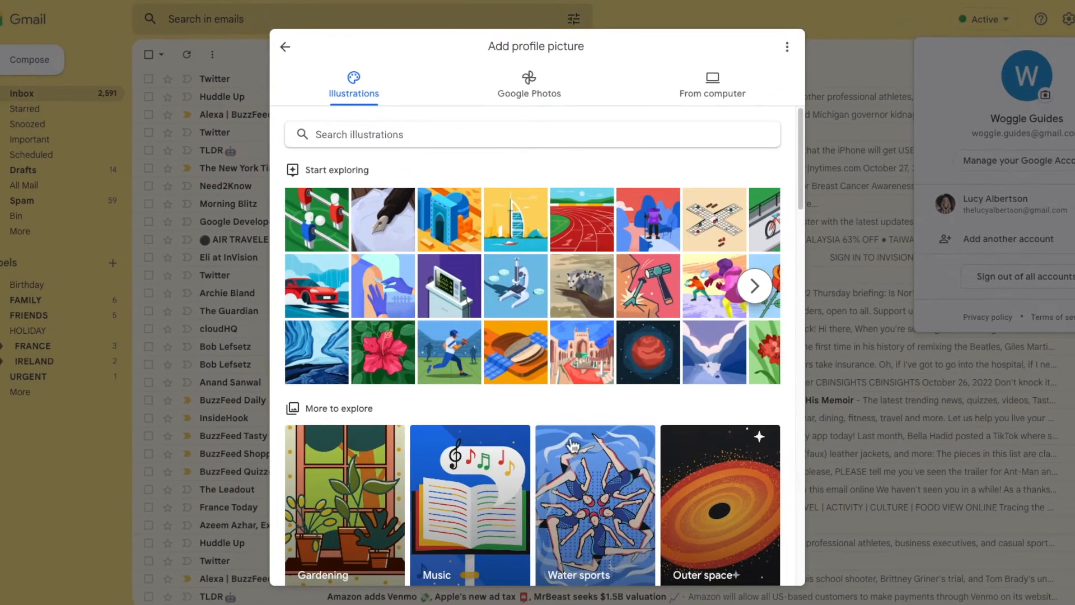
pyautogui.moveTo(446, 62)
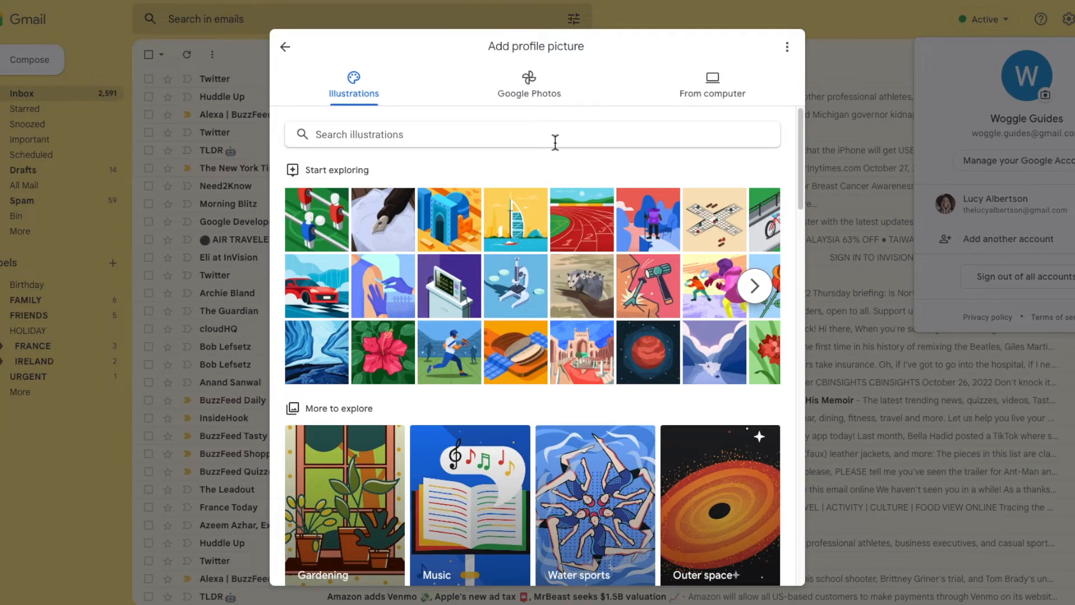
pyautogui.write('Fishing')
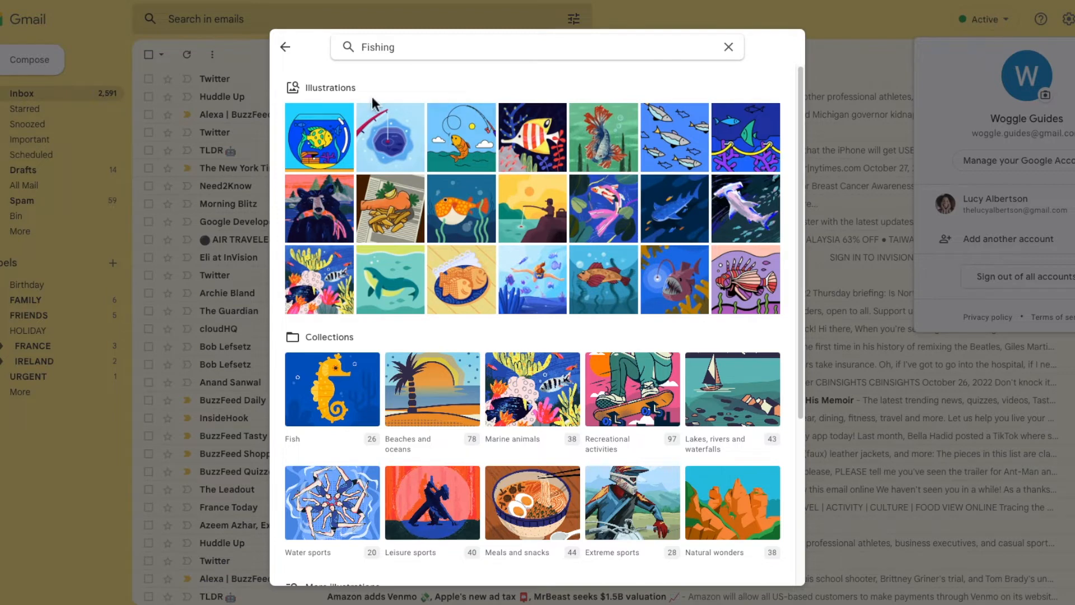
pyautogui.click(283, 47)
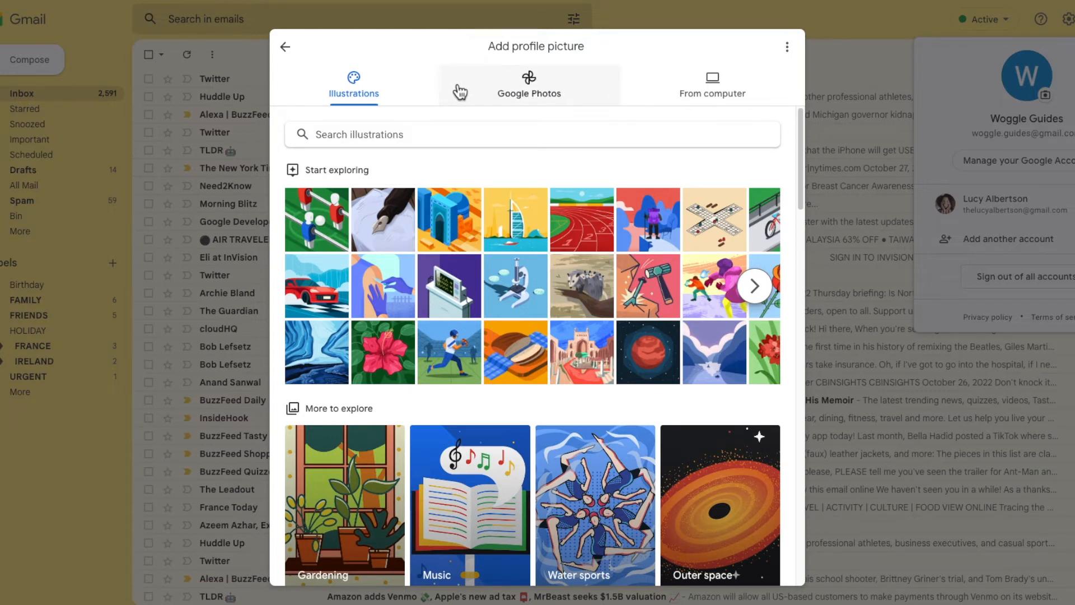
pyautogui.moveTo(459, 93)
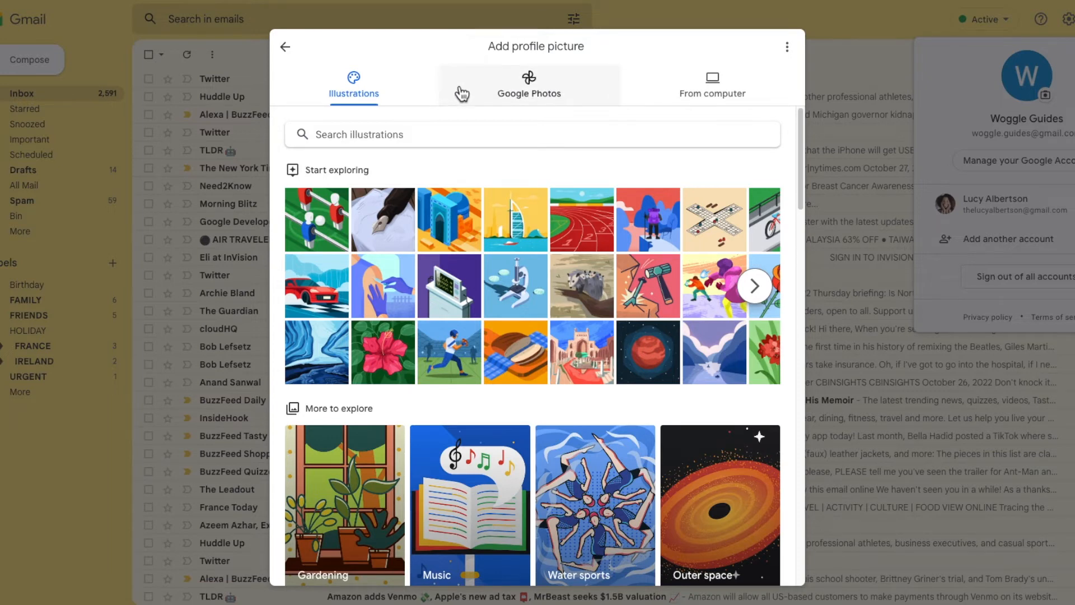
# Try the sunset silhouette from Google Photos, then abandon its crop screen
pyautogui.click(528, 84)
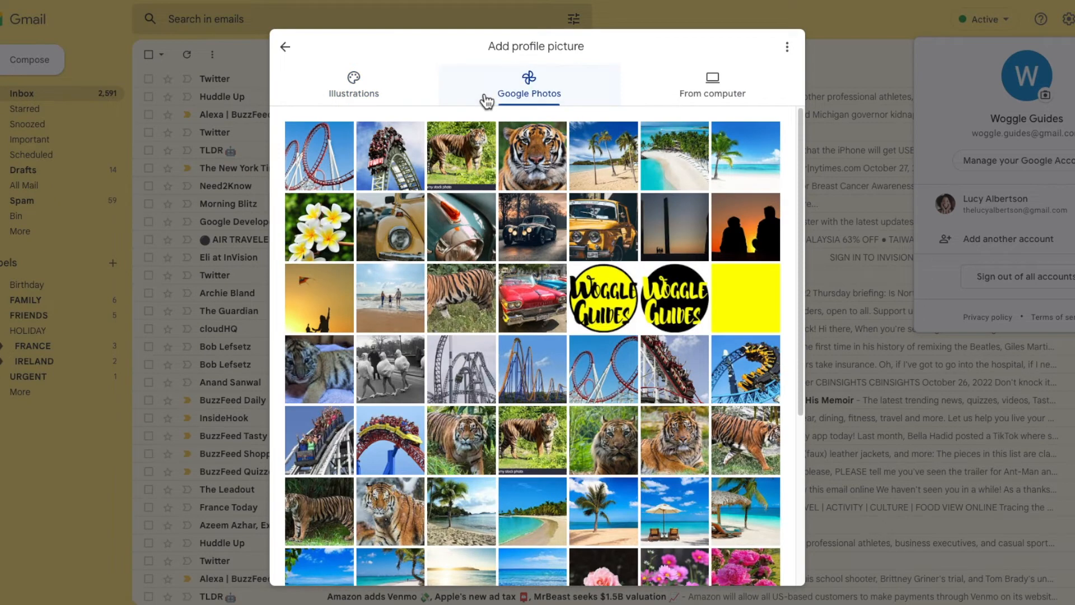
pyautogui.moveTo(734, 260)
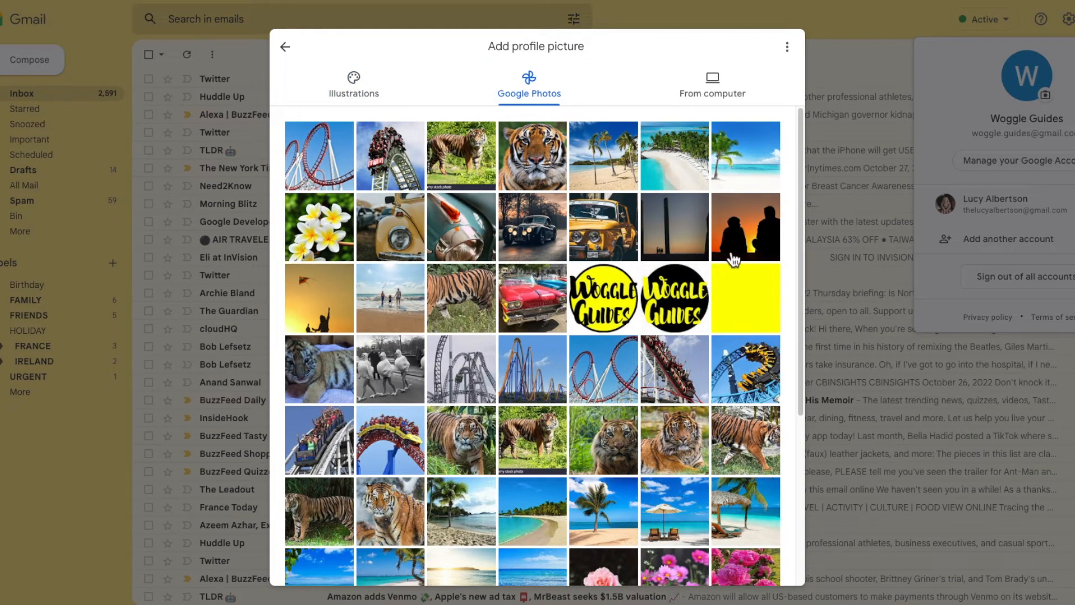
pyautogui.click(746, 226)
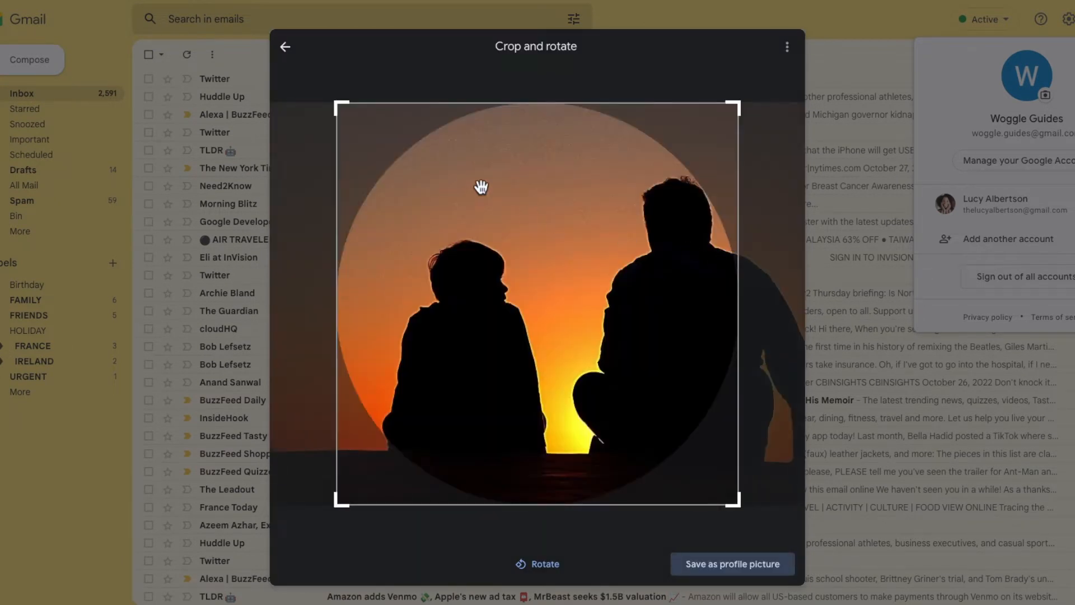
pyautogui.click(285, 47)
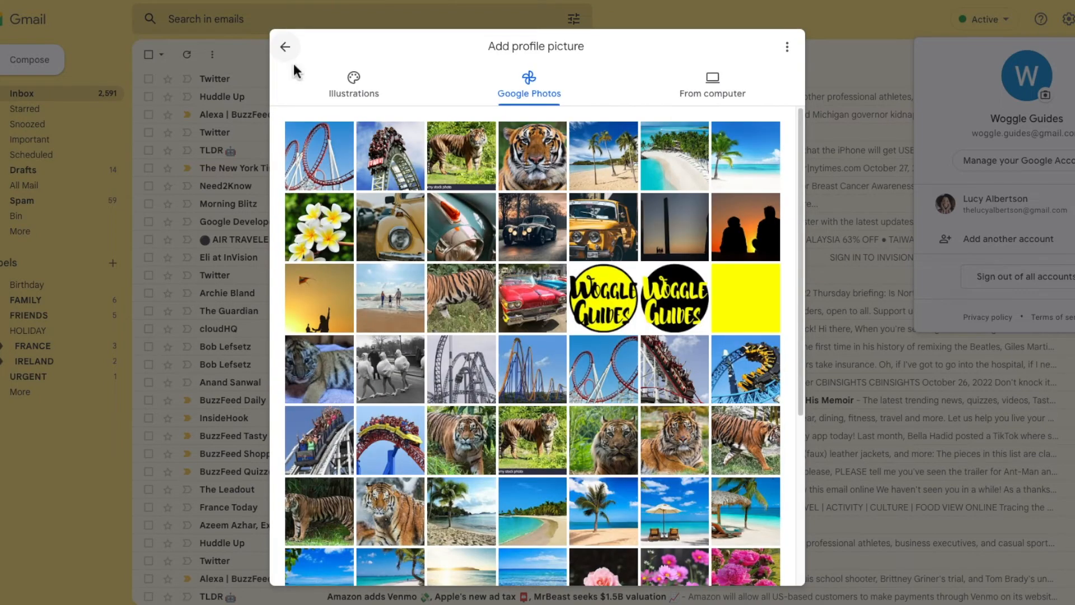
# Switch to uploading from the computer and browse to the Logos folder
pyautogui.click(712, 81)
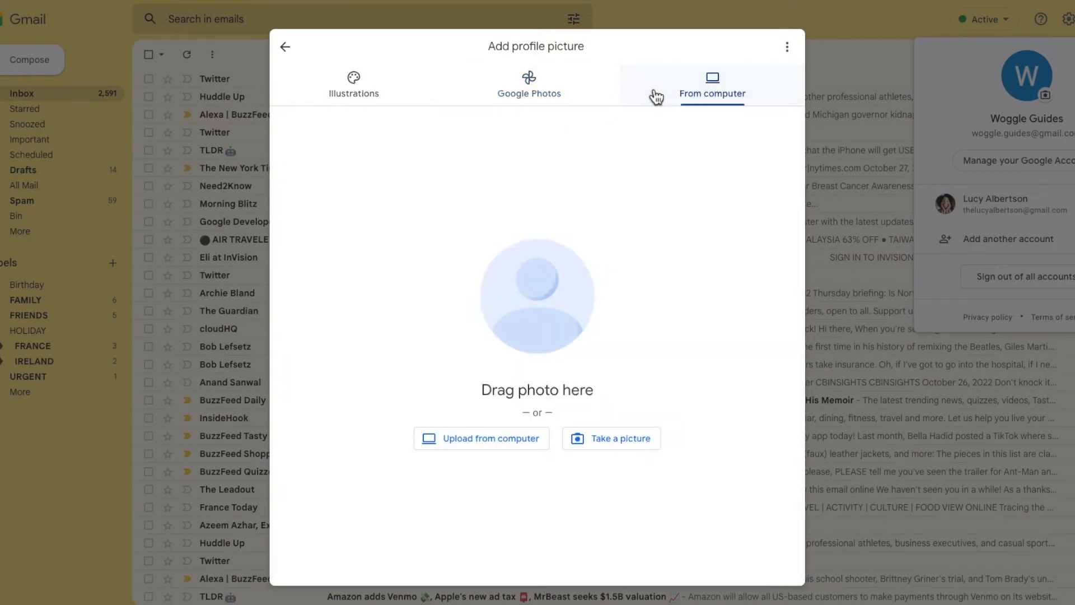
pyautogui.moveTo(672, 430)
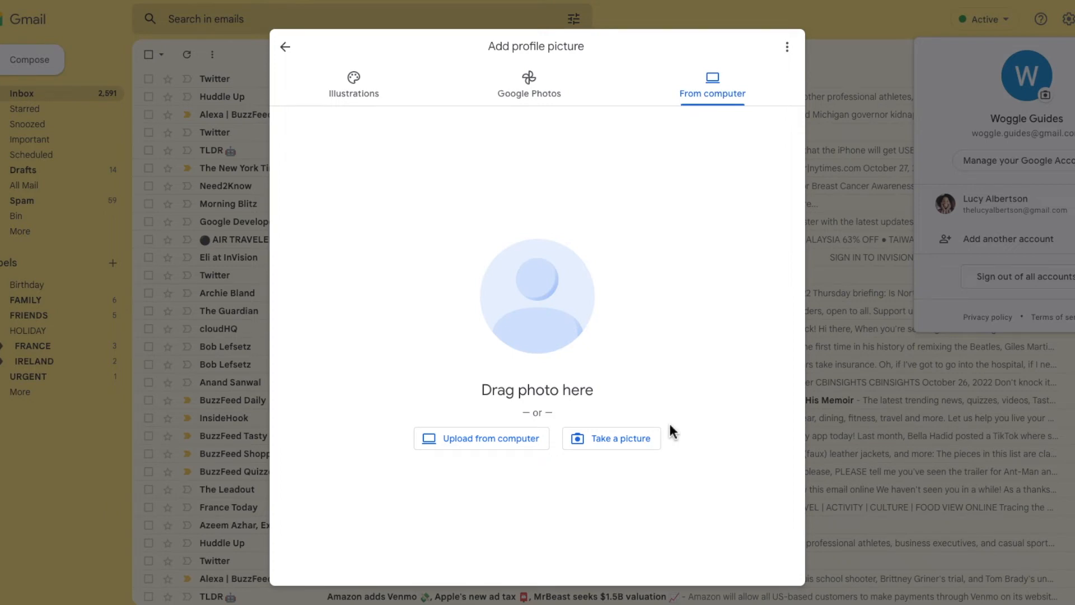
pyautogui.moveTo(480, 438)
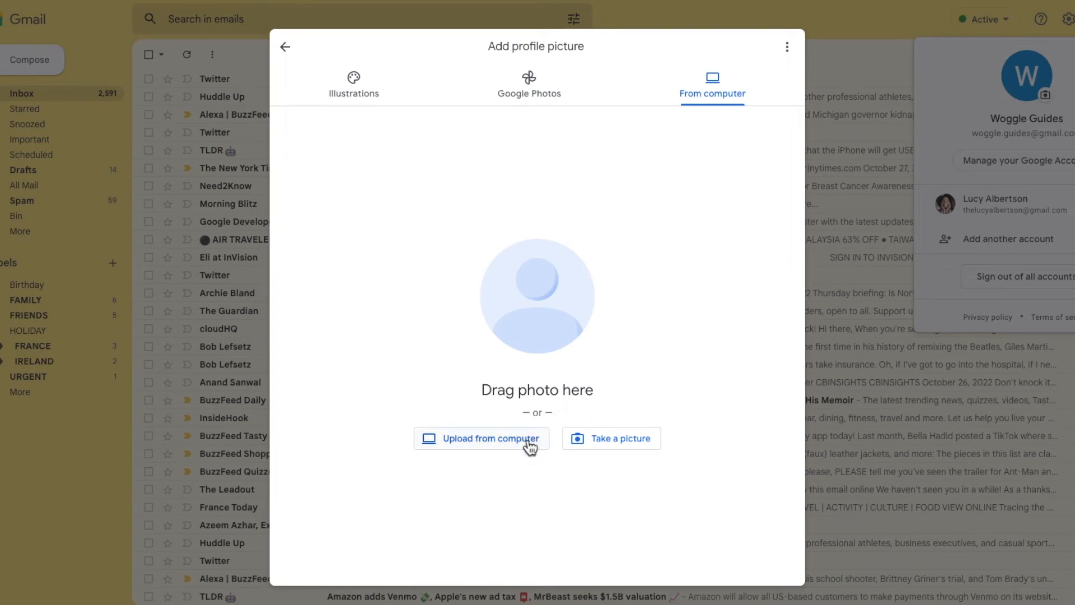
pyautogui.click(480, 438)
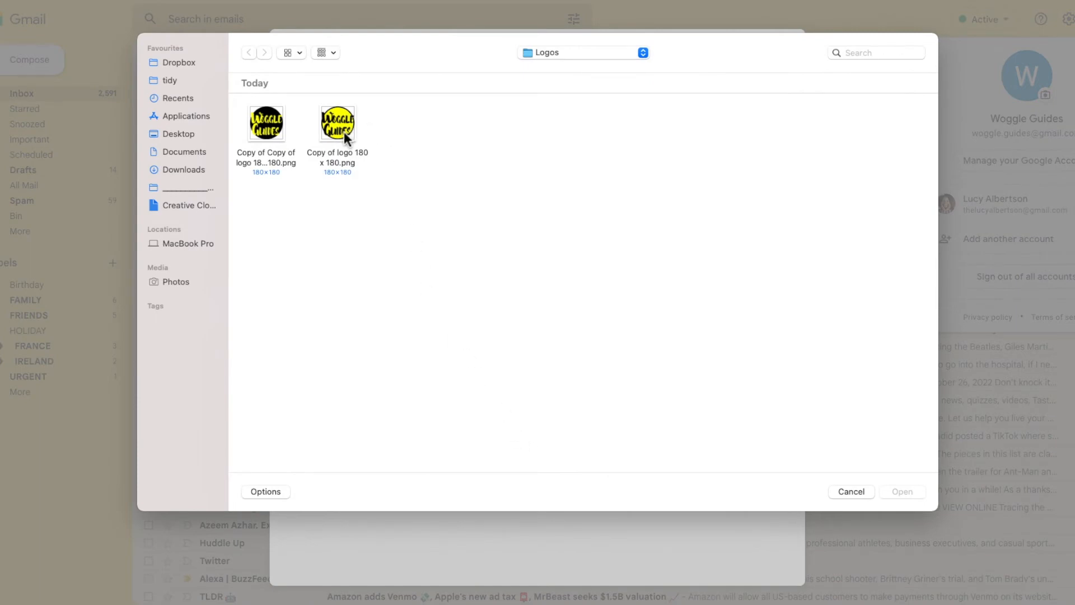
# Save the yellow Woggle Guides logo as the profile picture and acknowledge the confirmation
pyautogui.doubleClick(337, 124)
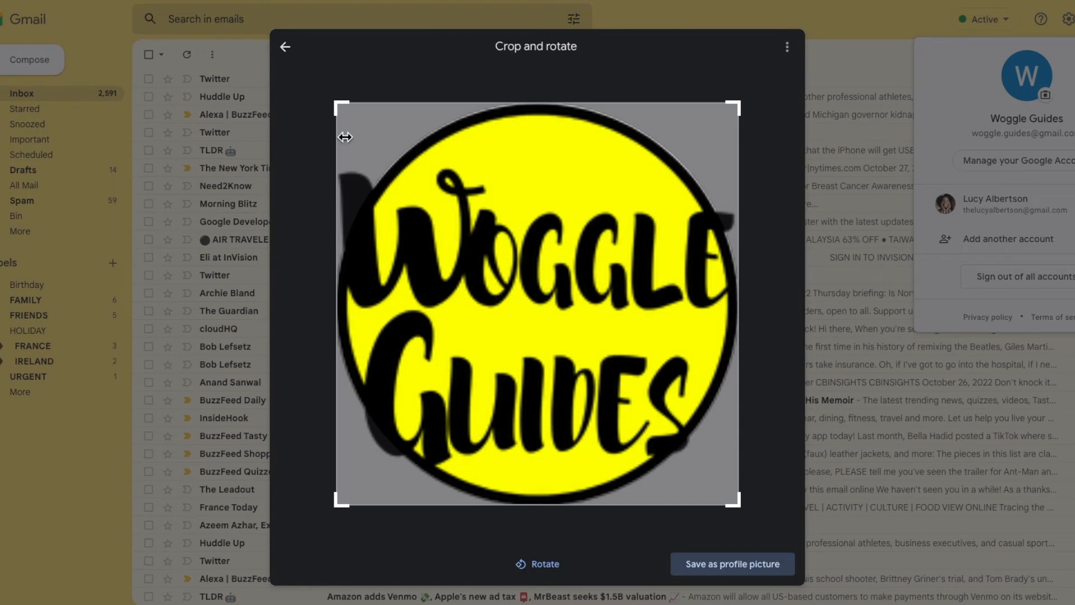
pyautogui.moveTo(410, 545)
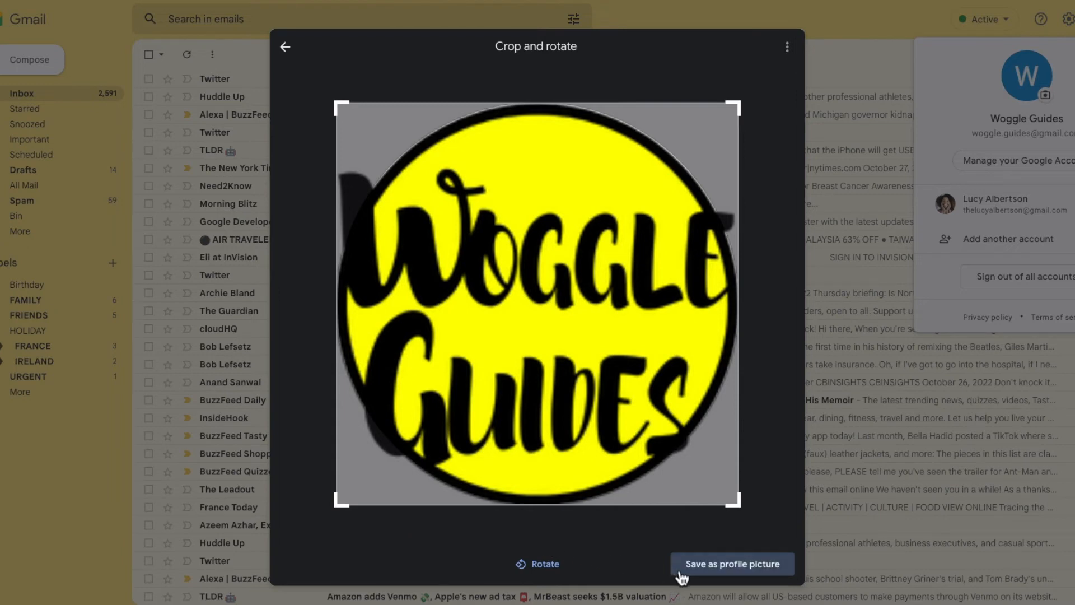
pyautogui.click(731, 563)
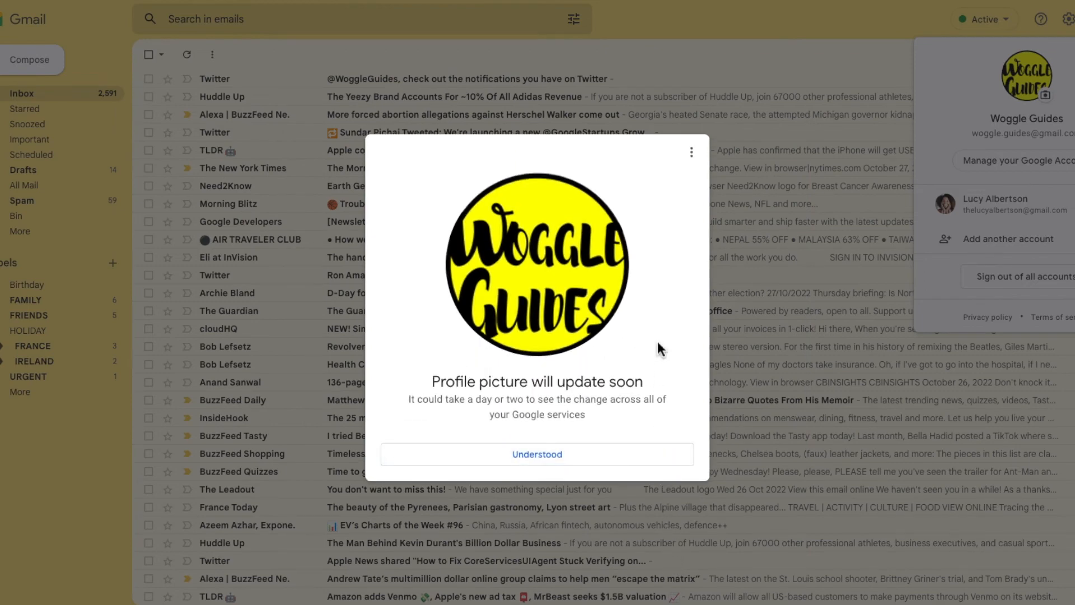
pyautogui.click(536, 453)
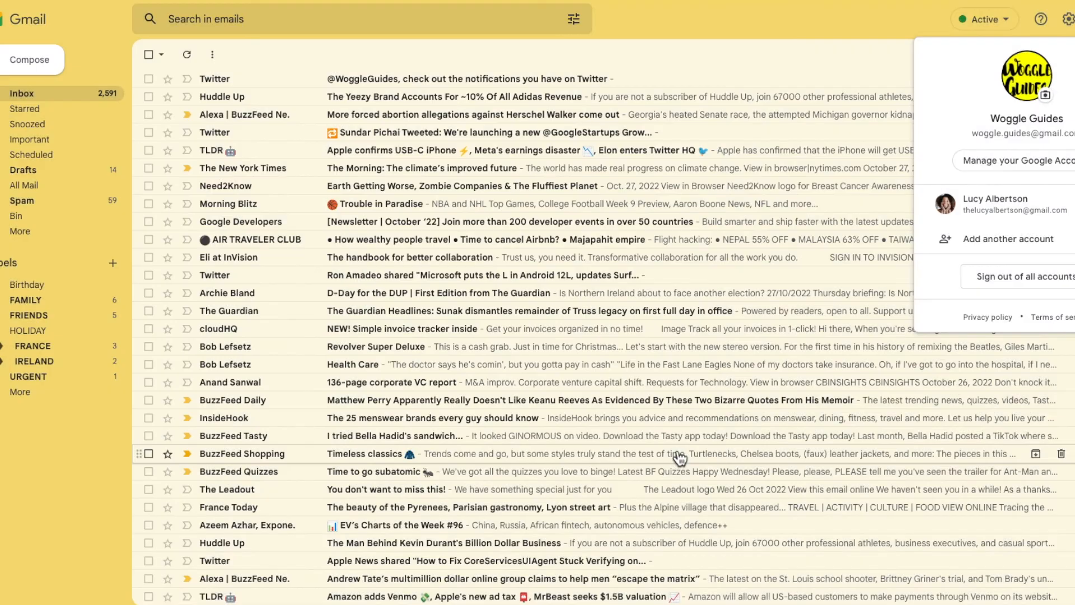